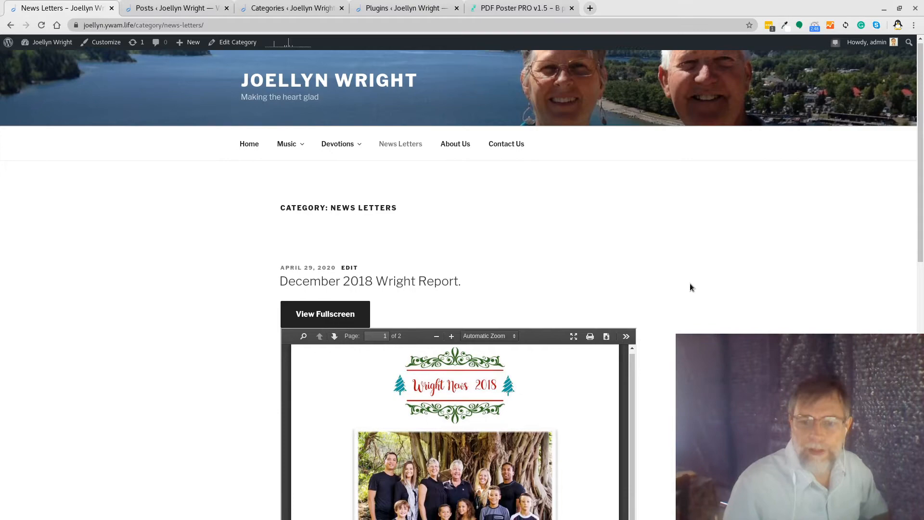
# Step: Show the installed plugins list and highlight the active PDF Poster plugin
pyautogui.scroll(-3)
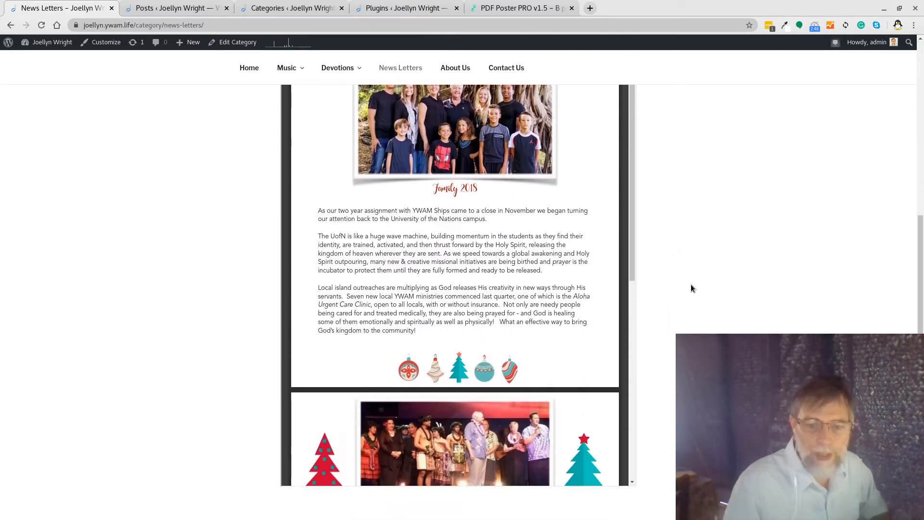
pyautogui.scroll(3)
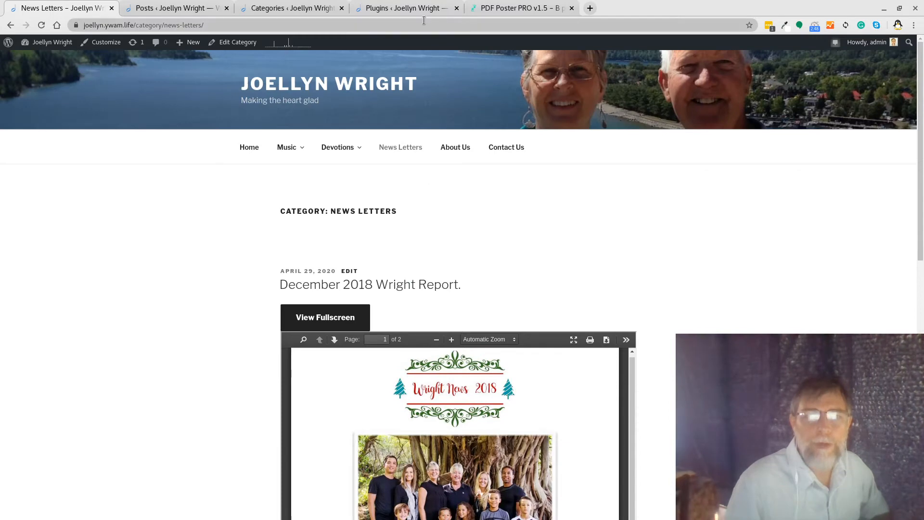
pyautogui.click(402, 8)
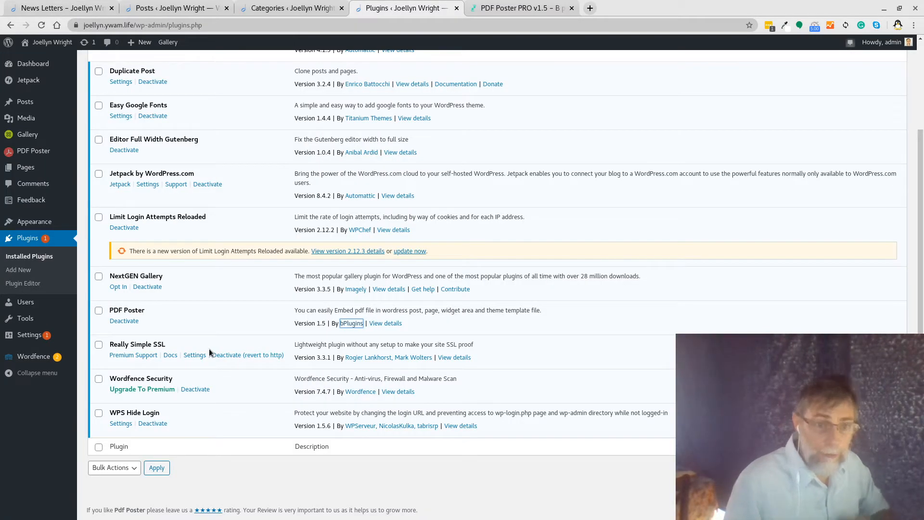
pyautogui.moveTo(154, 318)
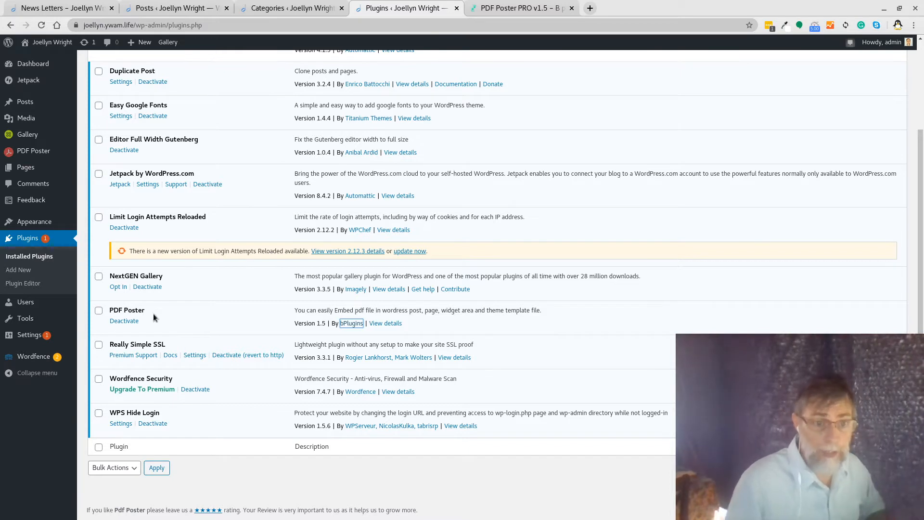
pyautogui.doubleClick(127, 310)
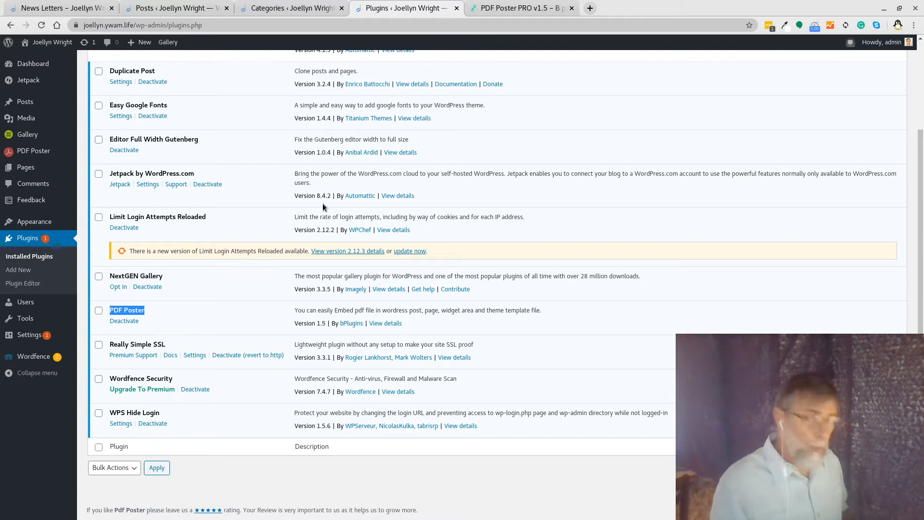
# Step: Go to the Add New plugins page from the top of the list
pyautogui.scroll(3)
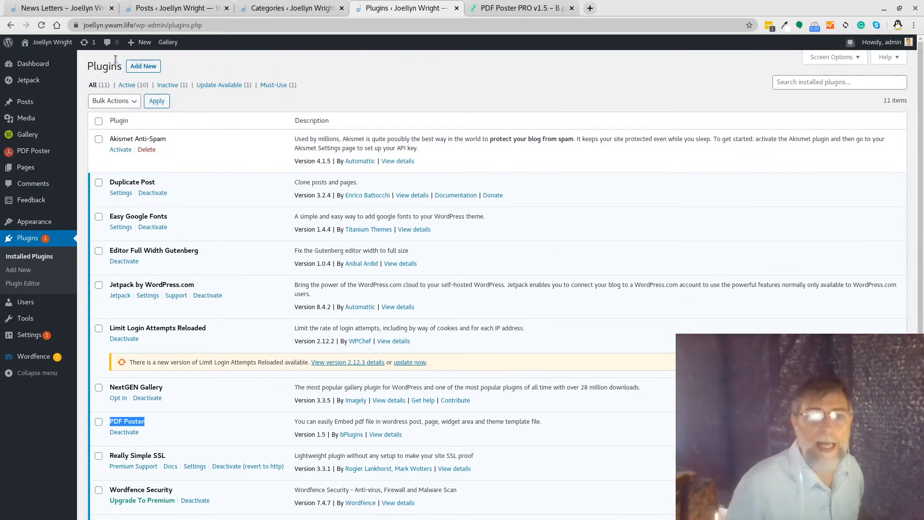
pyautogui.click(143, 65)
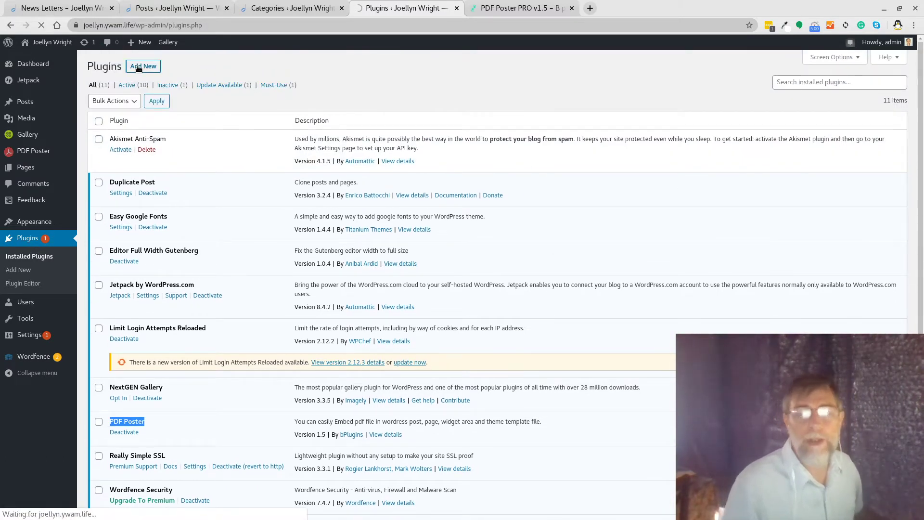
# Step: Search the plugin directory for 'PDF Poster' and confirm it shows as Active
pyautogui.click(143, 66)
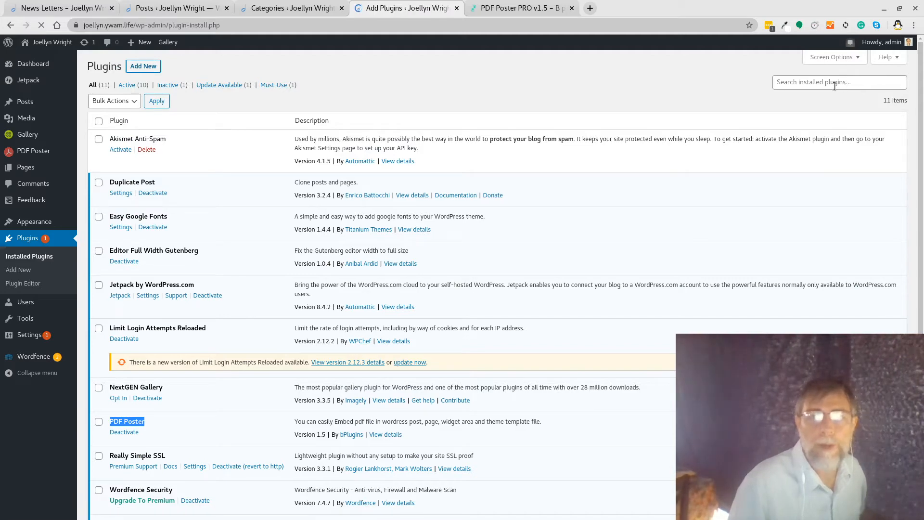
pyautogui.click(18, 270)
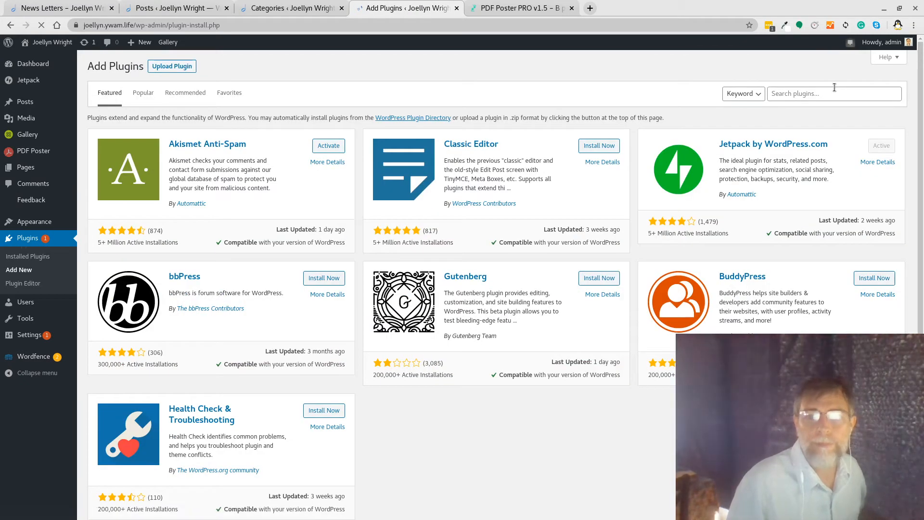
pyautogui.write('PDF Poster')
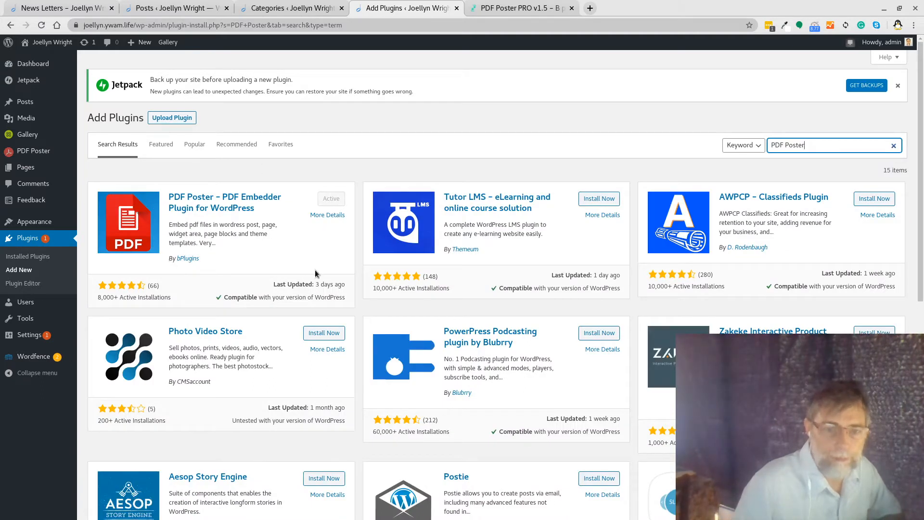
pyautogui.moveTo(348, 199)
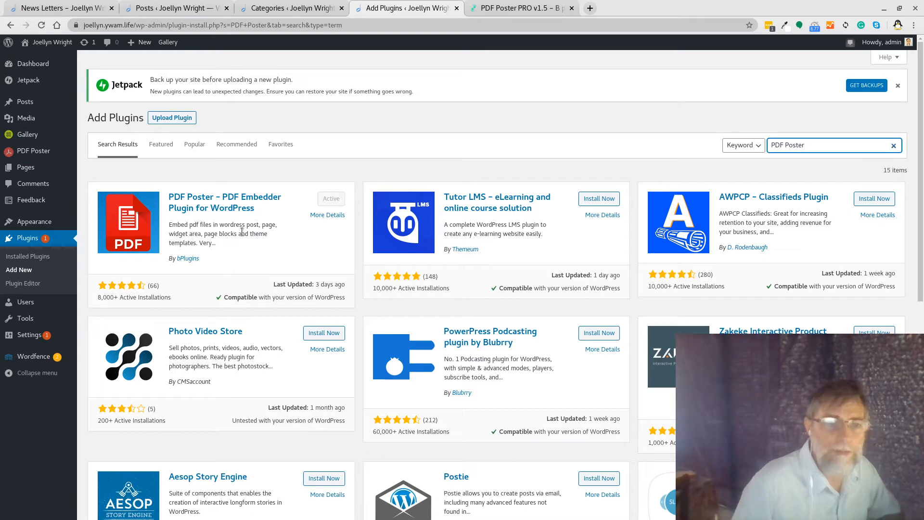
pyautogui.moveTo(25, 168)
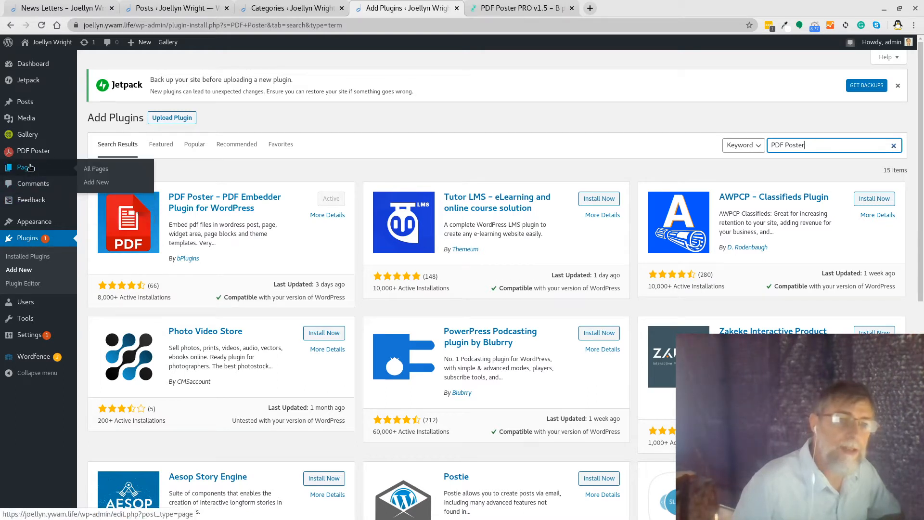
pyautogui.moveTo(34, 150)
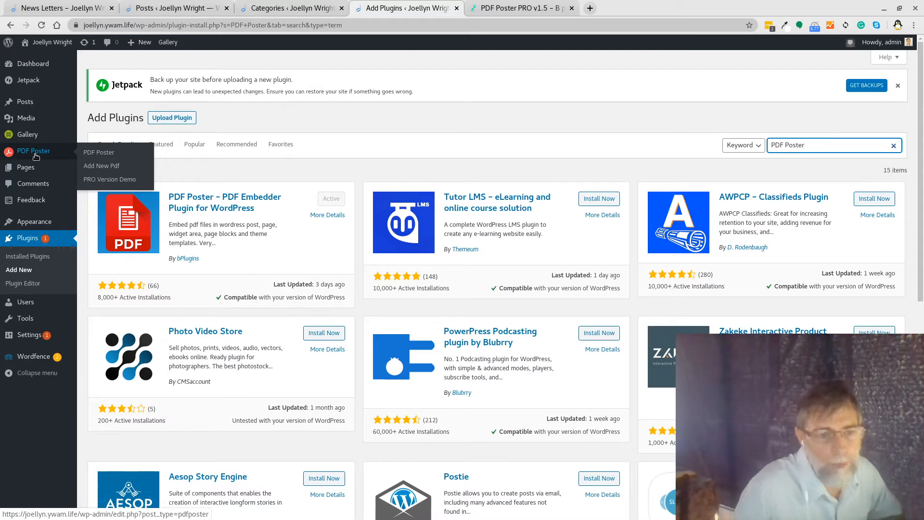
# Step: Show the PDF Poster entries list with the December 2018 PDF and start a new PDF entry
pyautogui.click(98, 152)
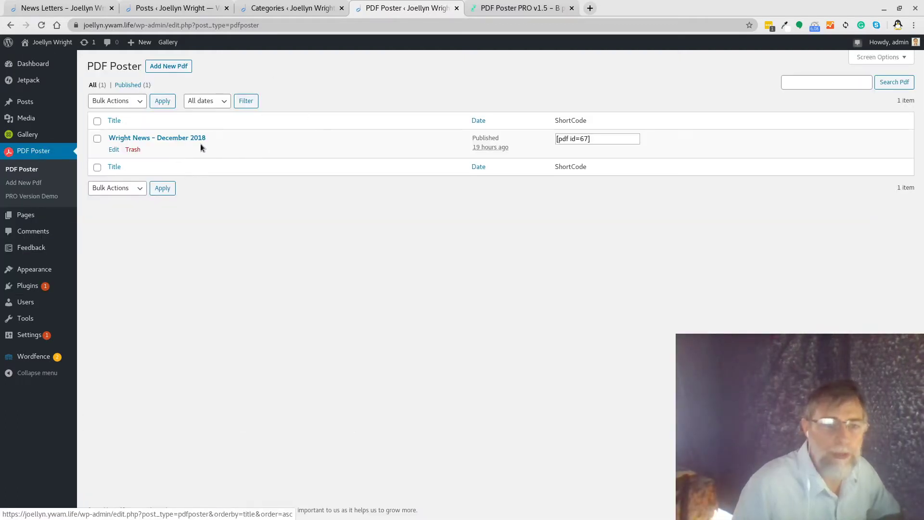
pyautogui.moveTo(195, 138)
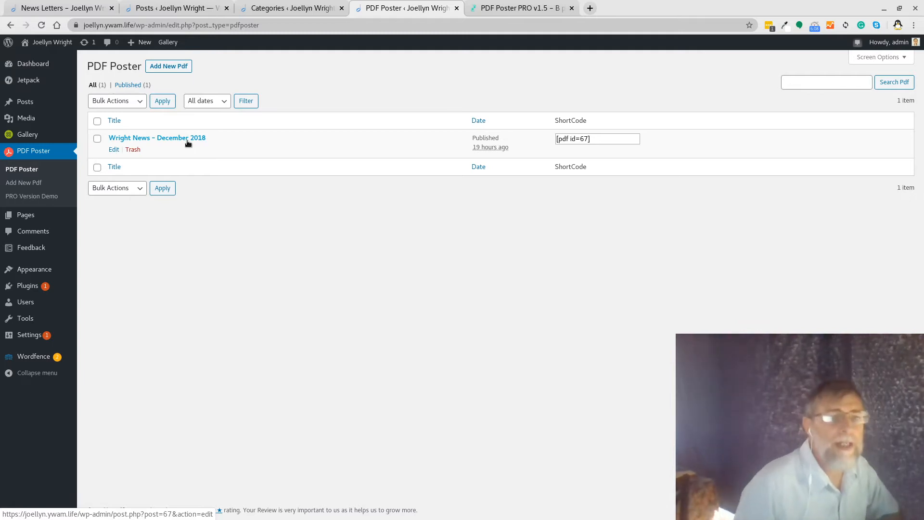
pyautogui.click(157, 138)
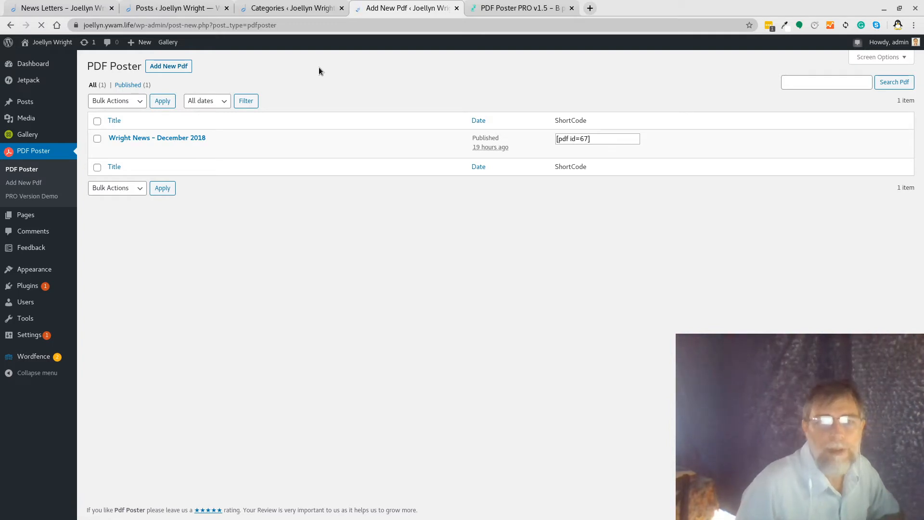
# Step: Attach Wright-News-March-2019-2.pdf from the Media Library to the new PDF entry
pyautogui.click(168, 65)
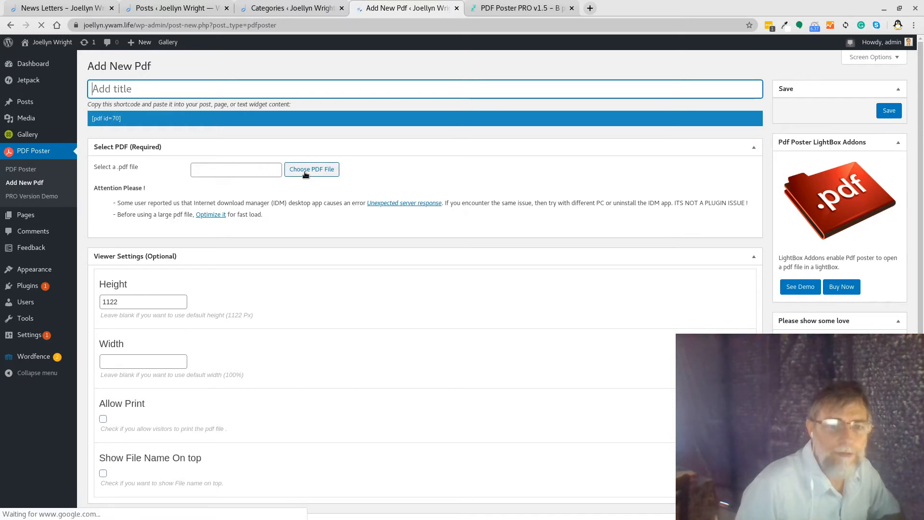
pyautogui.click(312, 169)
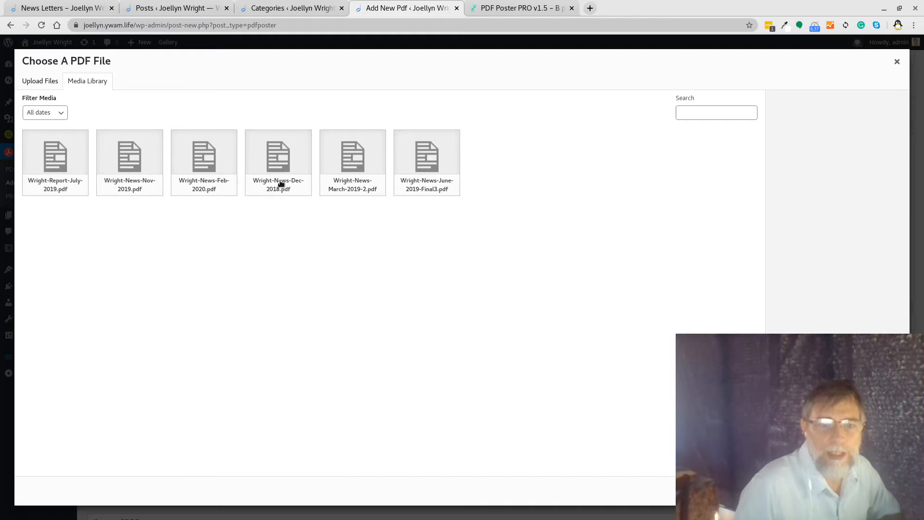
pyautogui.moveTo(315, 243)
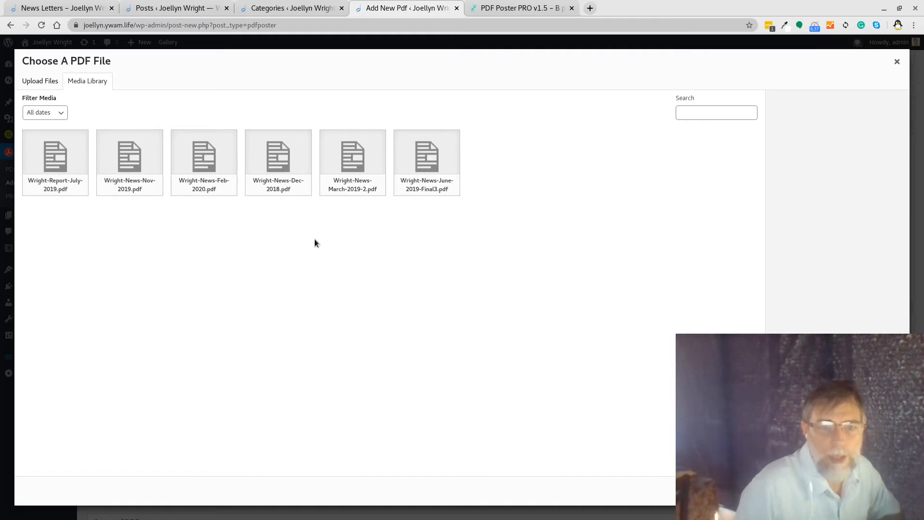
pyautogui.moveTo(389, 242)
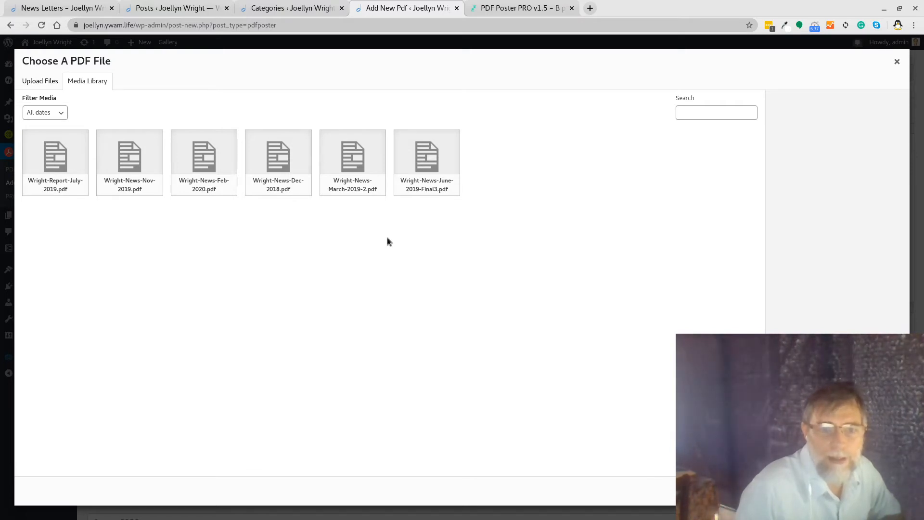
pyautogui.moveTo(420, 188)
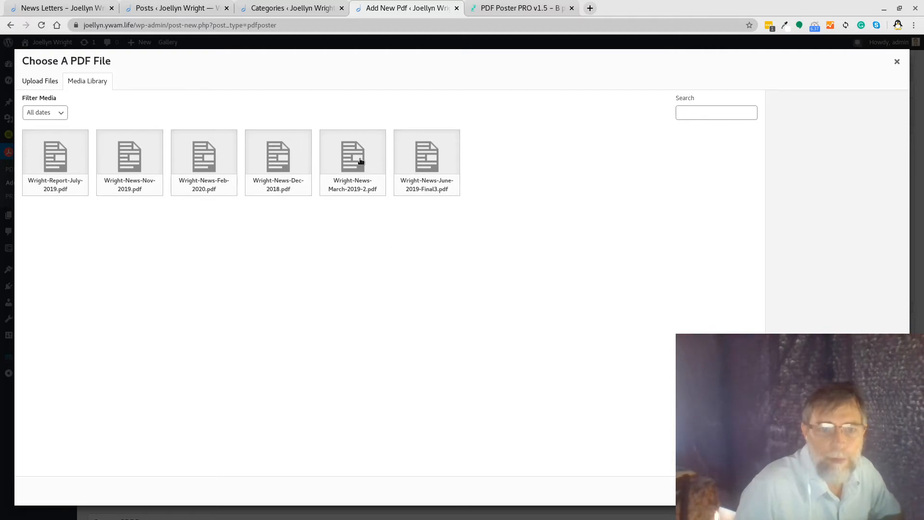
pyautogui.click(360, 162)
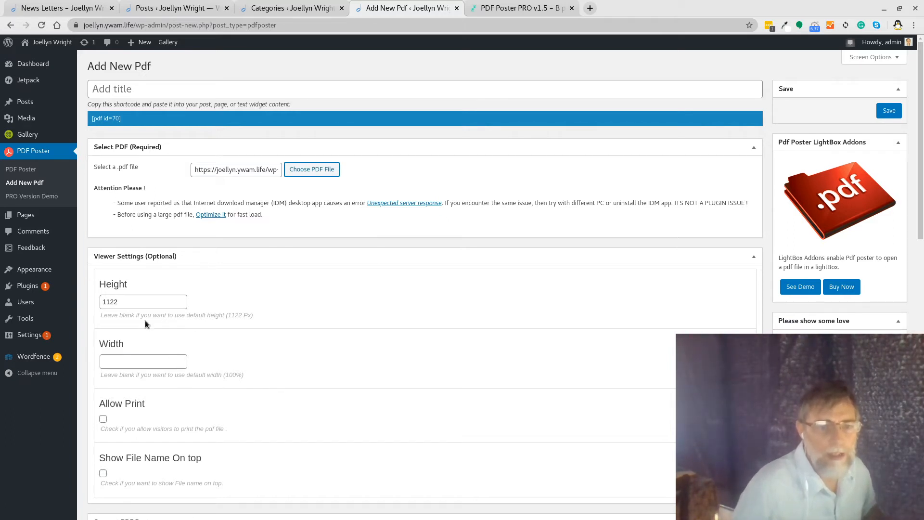
# Step: Turn on Allow Print in Viewer Settings, leaving the height at 1122
pyautogui.click(142, 302)
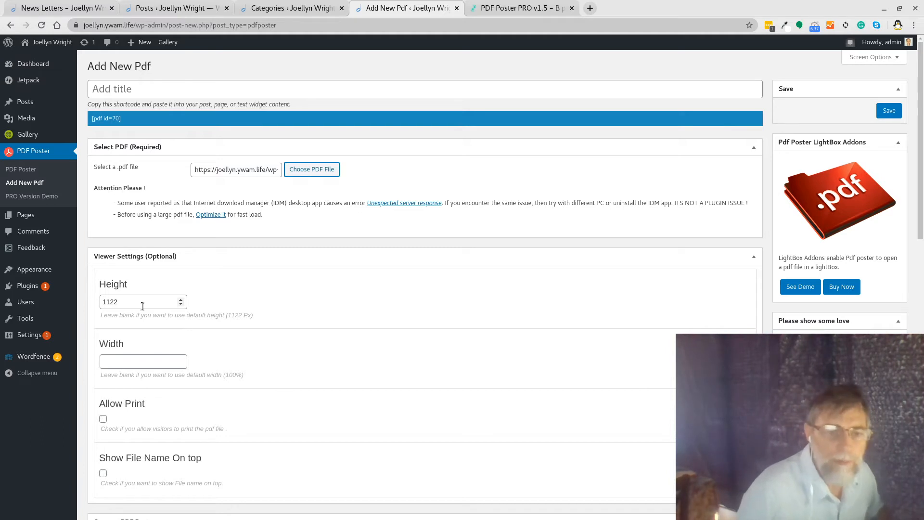
pyautogui.scroll(-3)
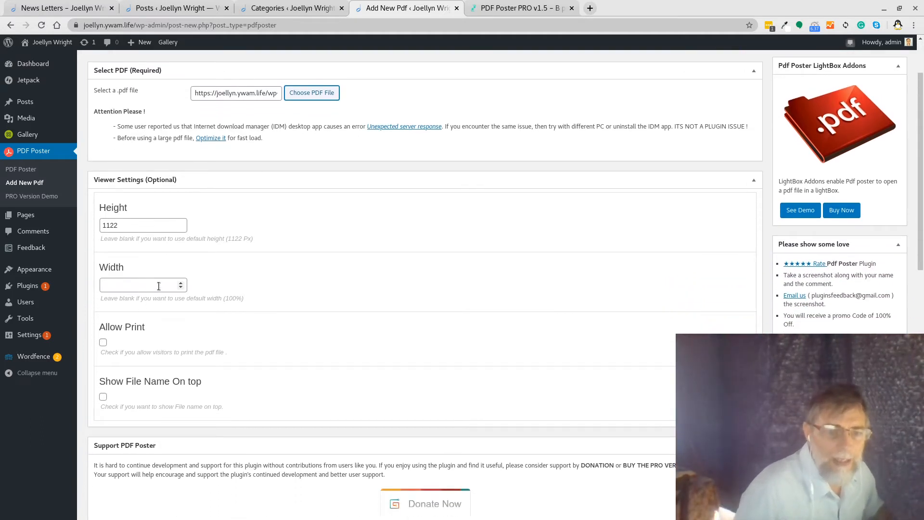
pyautogui.click(103, 343)
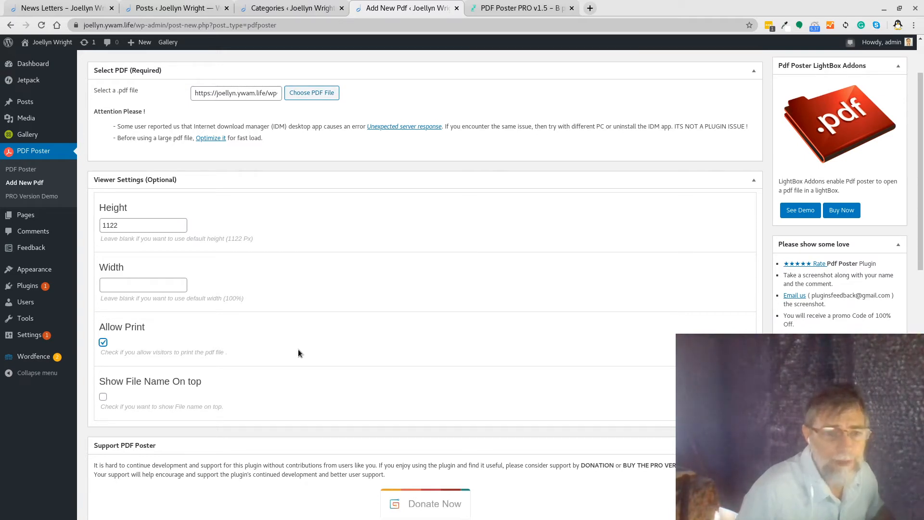
pyautogui.scroll(-3)
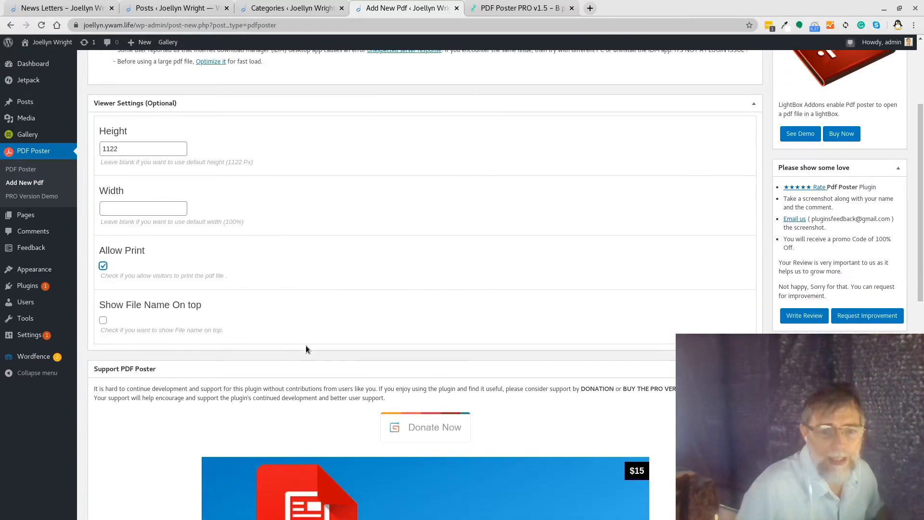
pyautogui.scroll(-3)
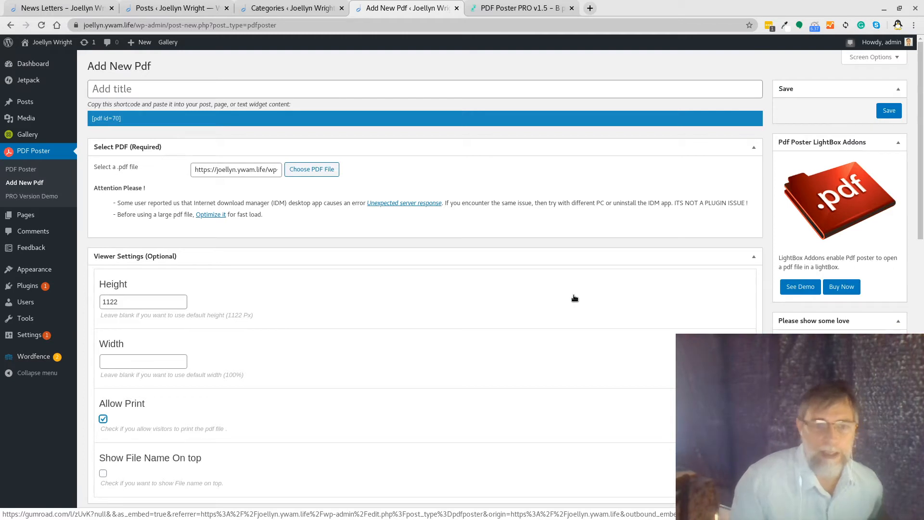
pyautogui.moveTo(549, 301)
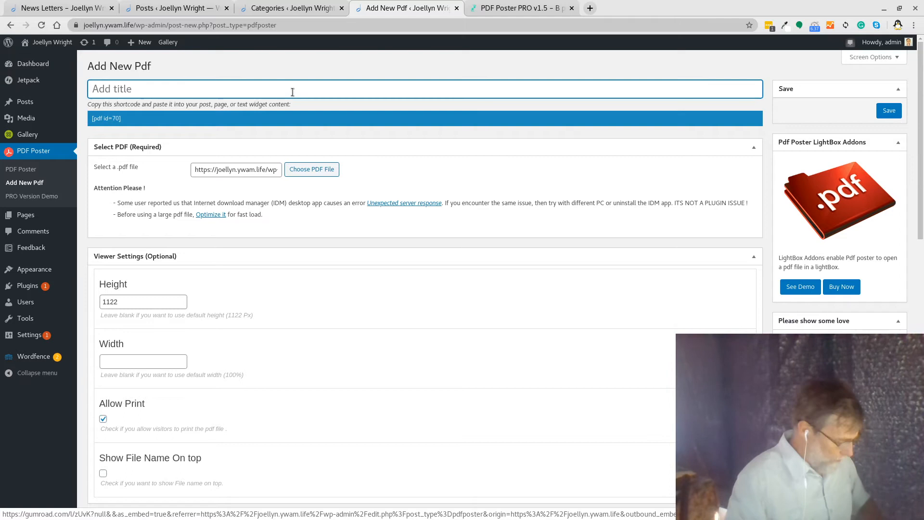
# Step: Title the PDF entry 'Wright News - March 2019' and publish it
pyautogui.write('Wright News -')
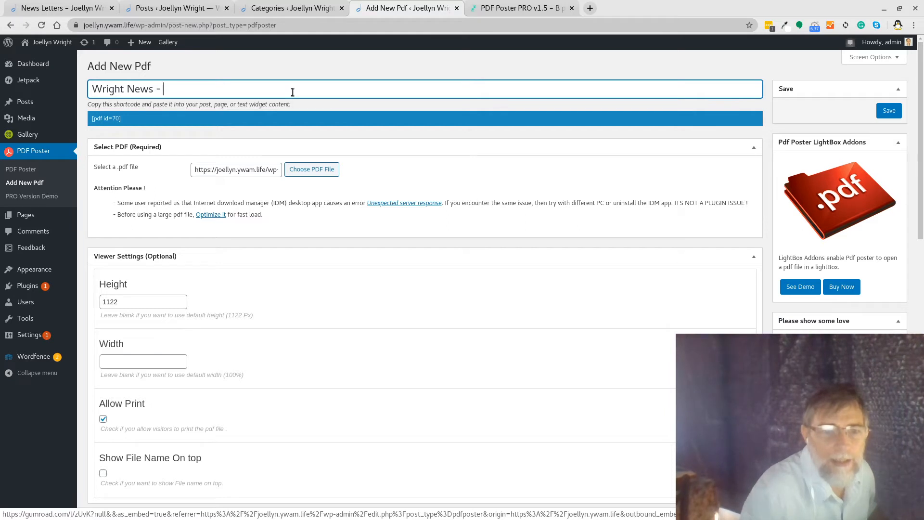
pyautogui.write('March 2019')
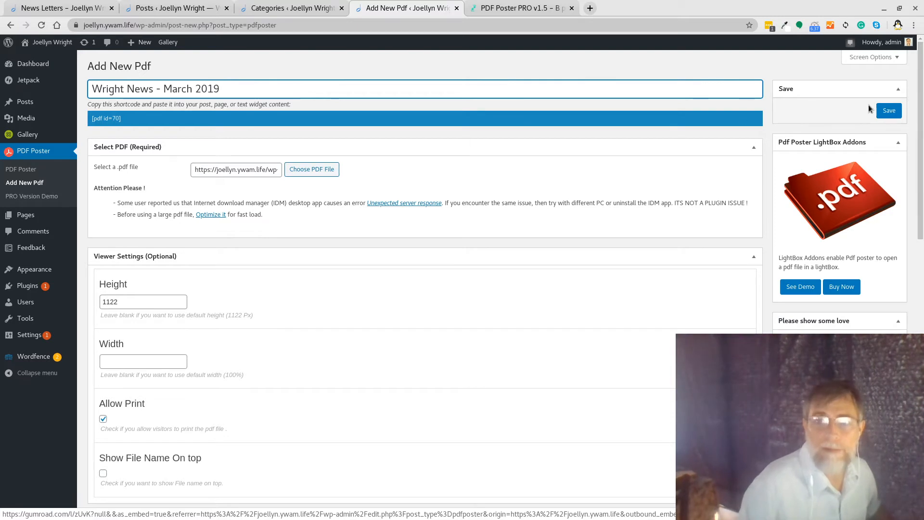
pyautogui.click(886, 109)
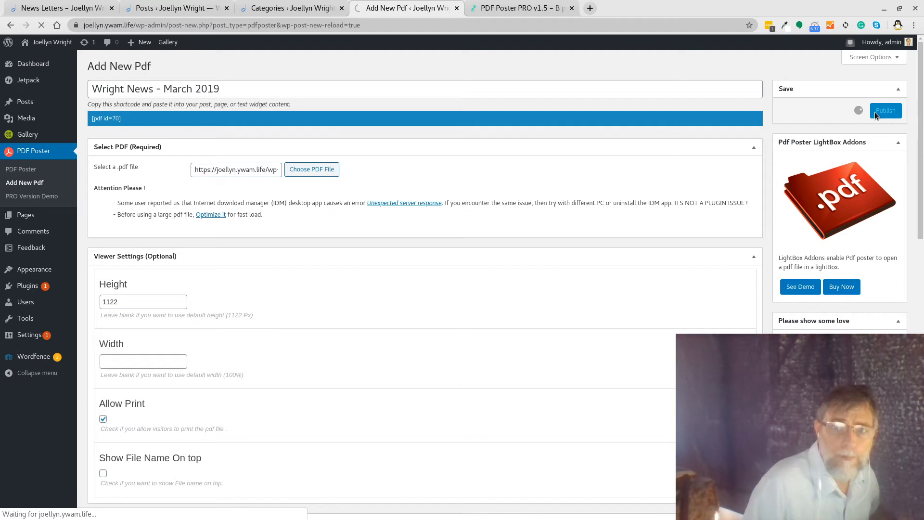
pyautogui.click(886, 110)
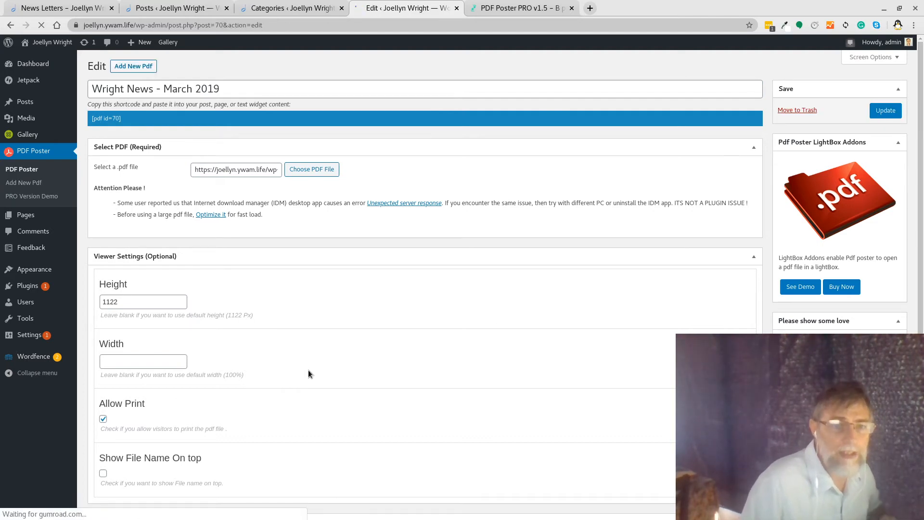
pyautogui.moveTo(178, 295)
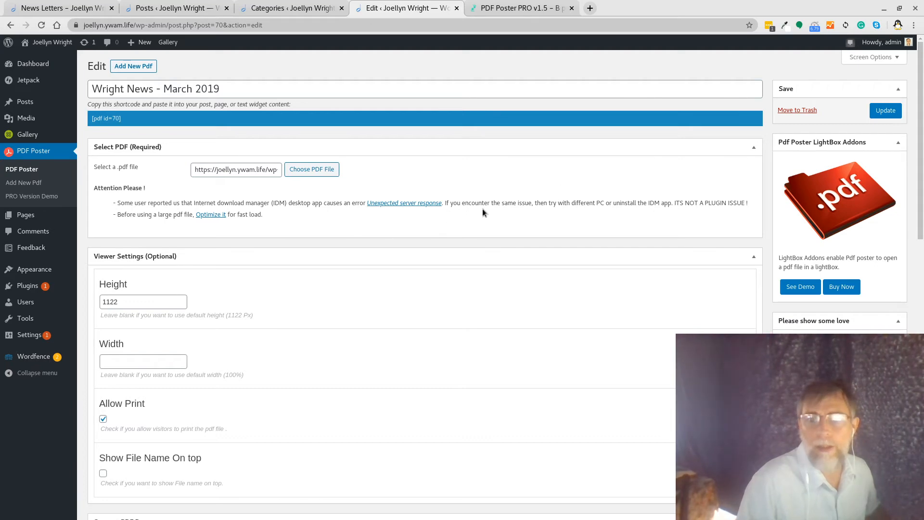
pyautogui.scroll(-3)
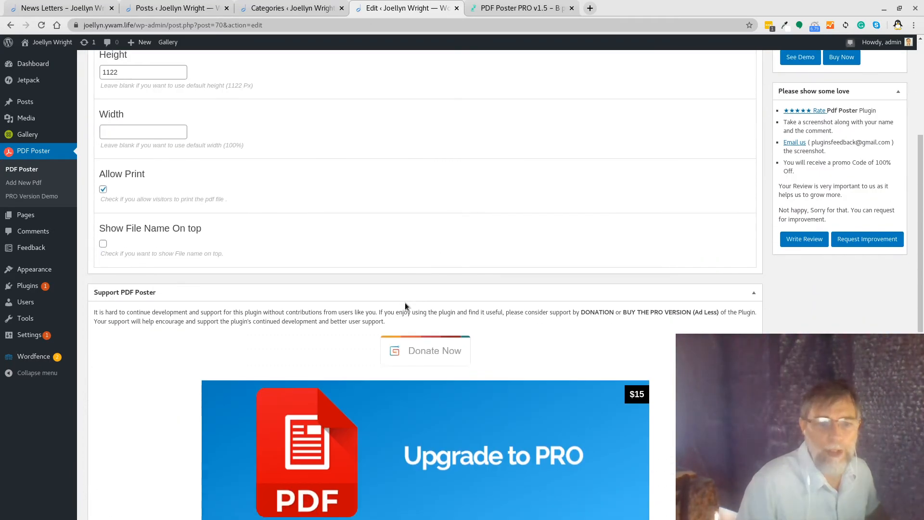
pyautogui.scroll(3)
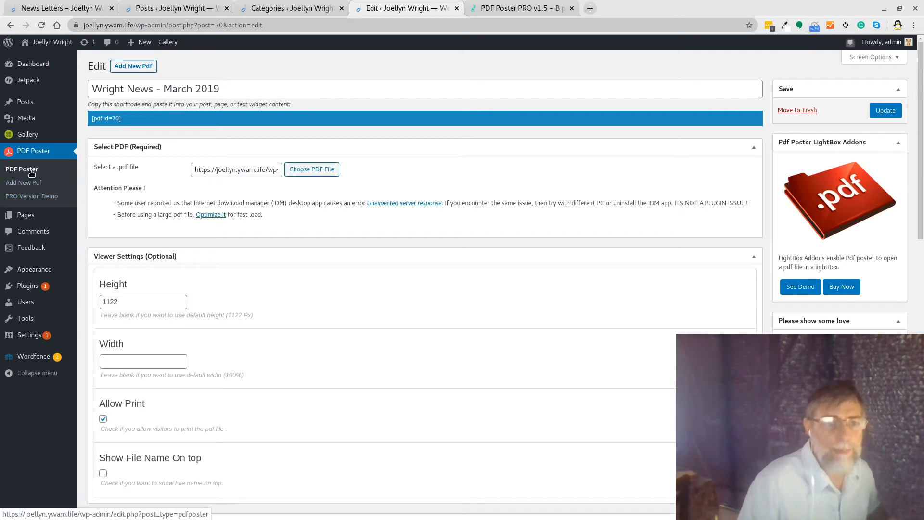
pyautogui.click(22, 168)
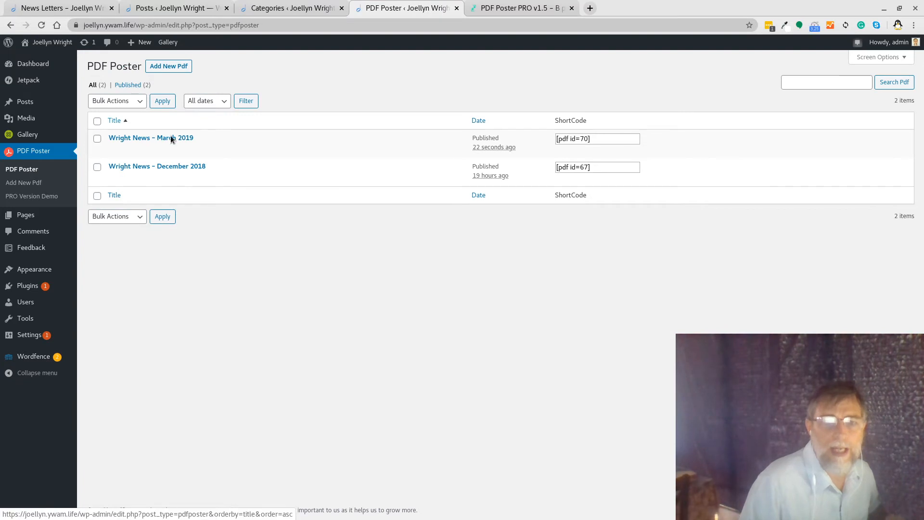
pyautogui.moveTo(157, 165)
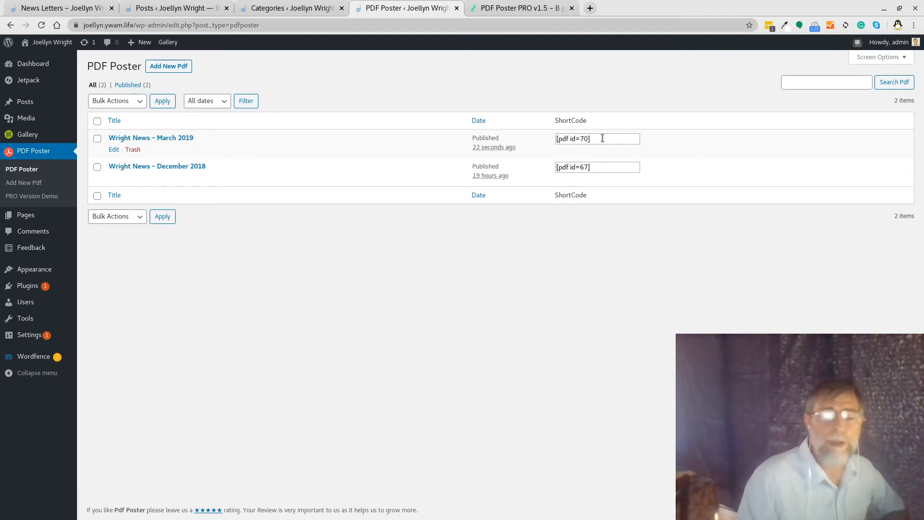
# Step: Copy the shortcode [pdf id=70] of Wright News - March 2019 and head to Posts
pyautogui.click(597, 139)
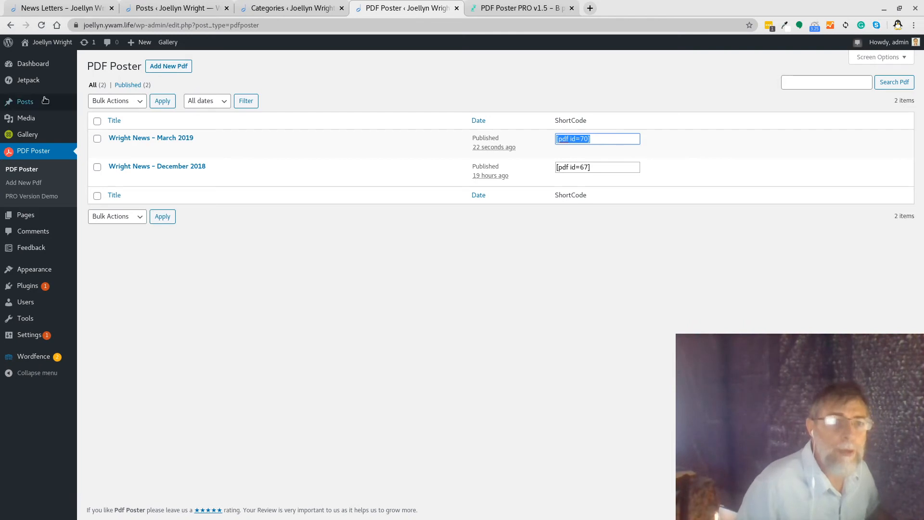
pyautogui.click(25, 102)
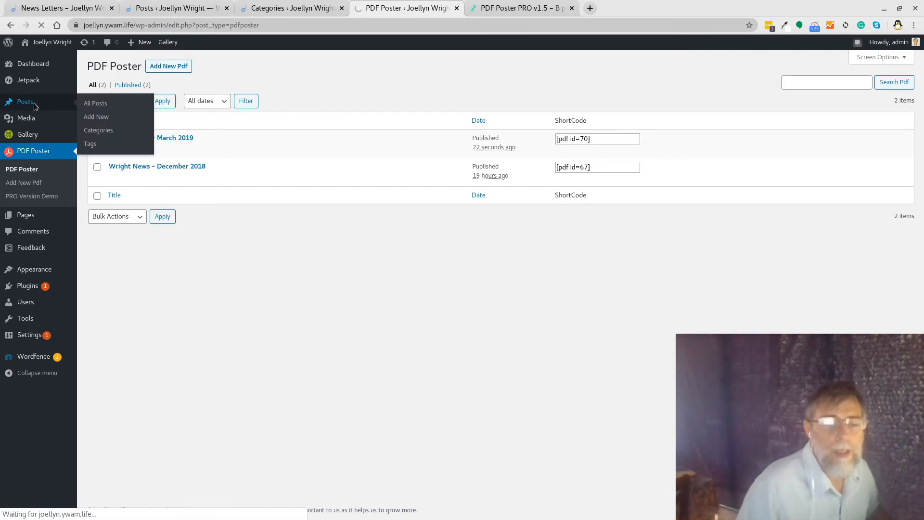
# Step: Clone the December 2018 Wright Report. post from the All Posts list
pyautogui.click(95, 103)
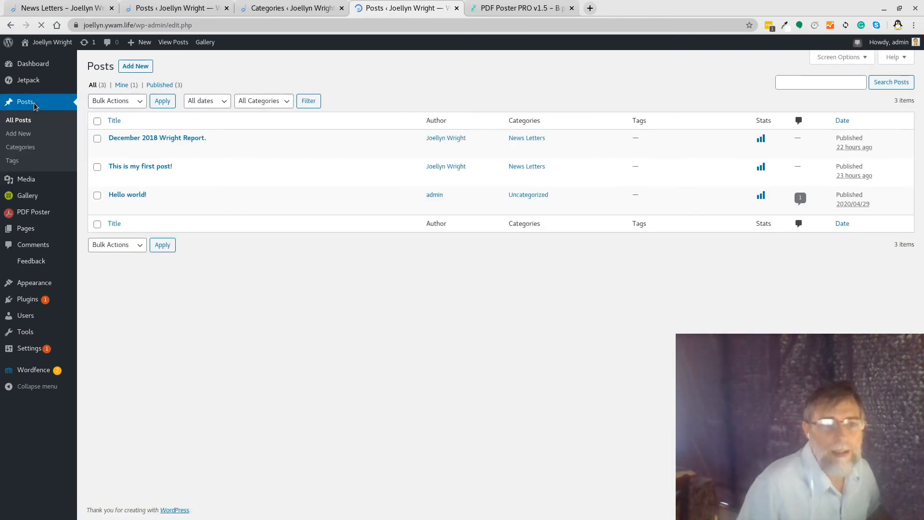
pyautogui.moveTo(158, 138)
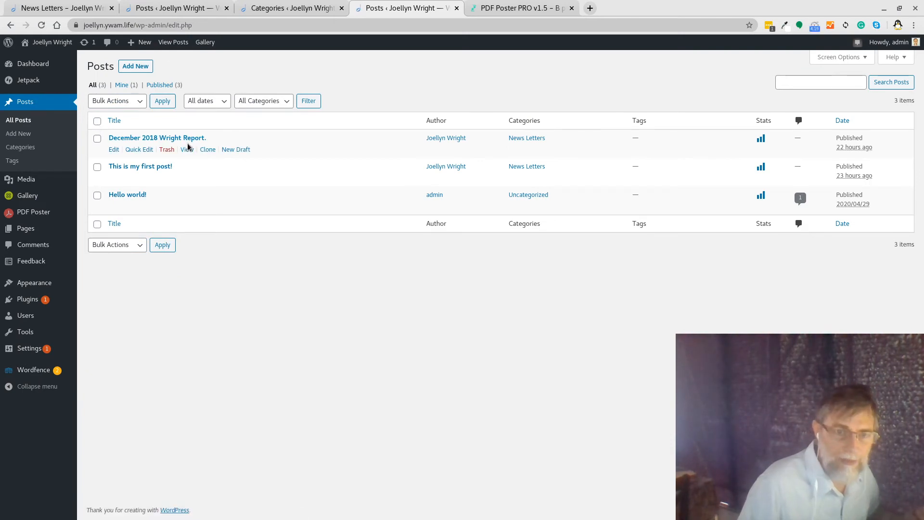
pyautogui.moveTo(208, 150)
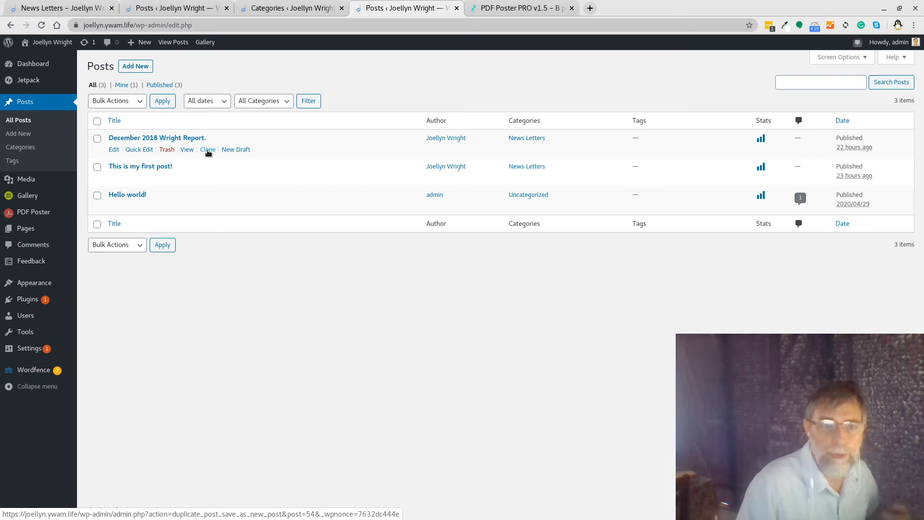
pyautogui.click(207, 149)
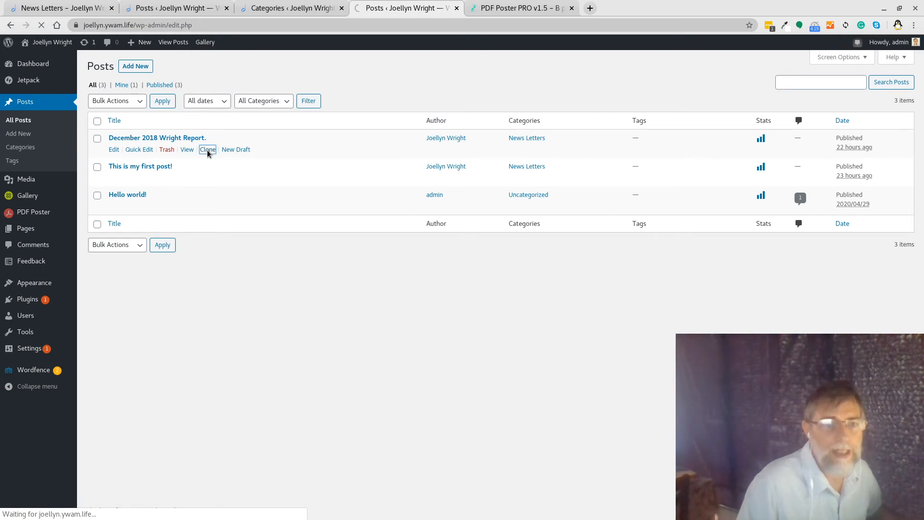
pyautogui.click(206, 149)
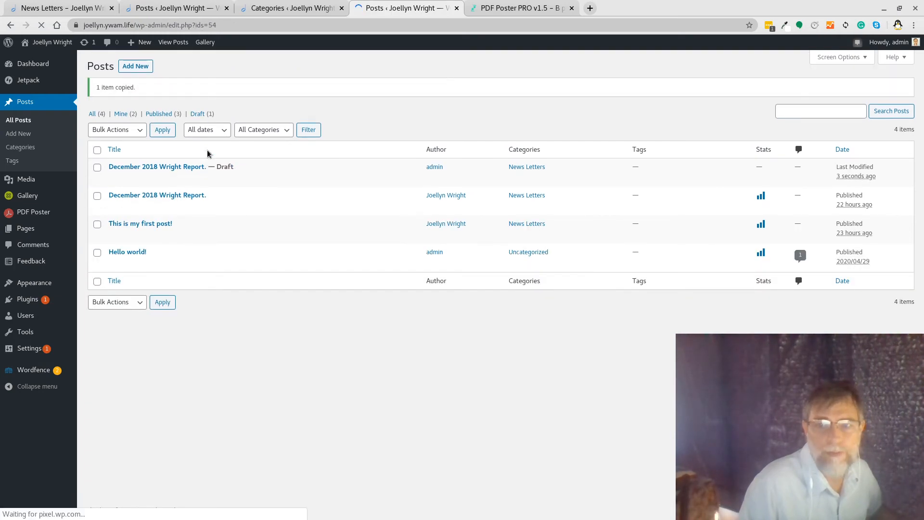
pyautogui.moveTo(158, 166)
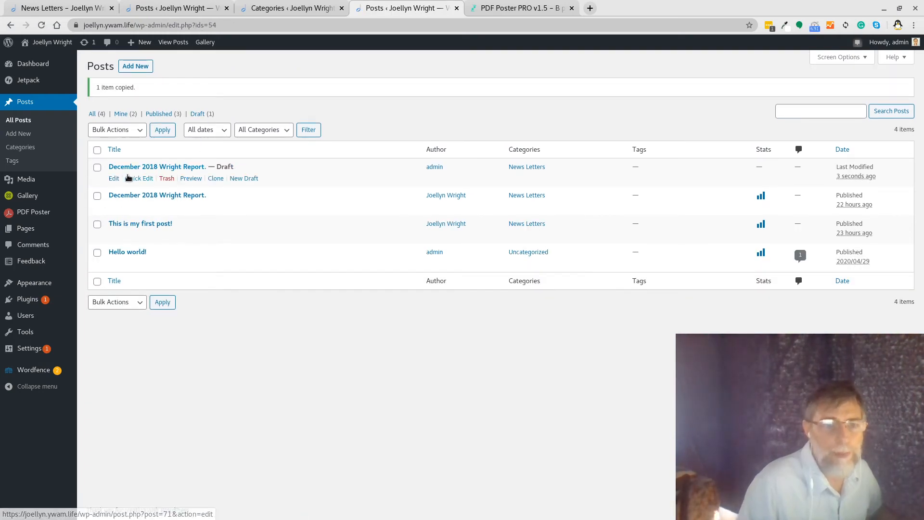
# Step: Start editing the newly cloned draft copy
pyautogui.click(113, 179)
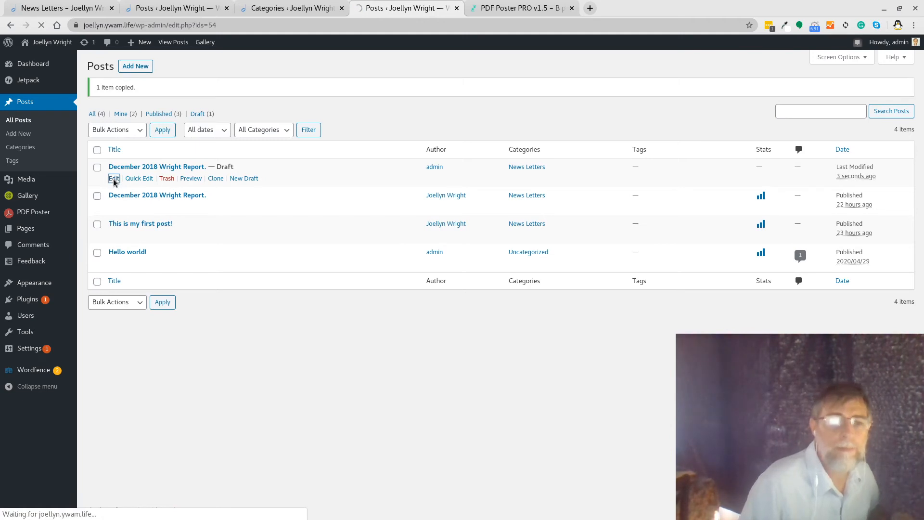
pyautogui.click(114, 178)
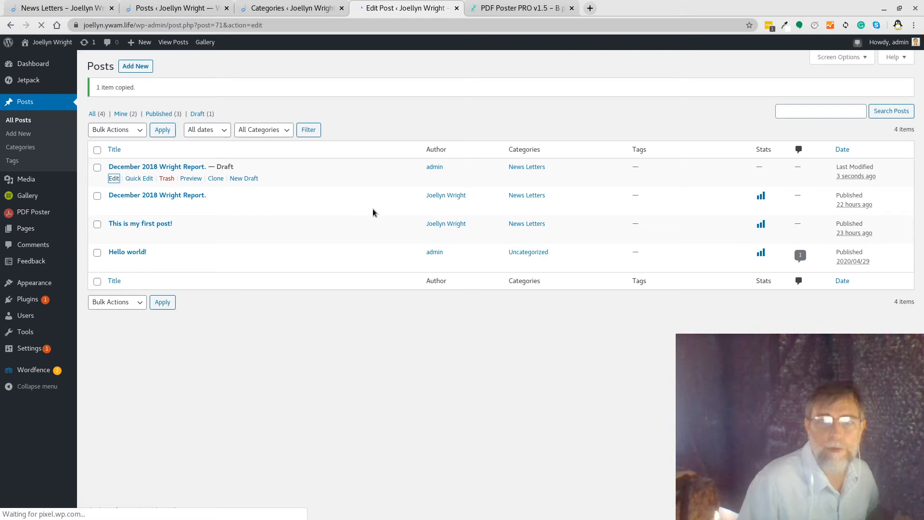
# Step: Retitle the draft 'March 2019 Wright Report.' and set its shortcode to [pdf id=70]
pyautogui.click(114, 178)
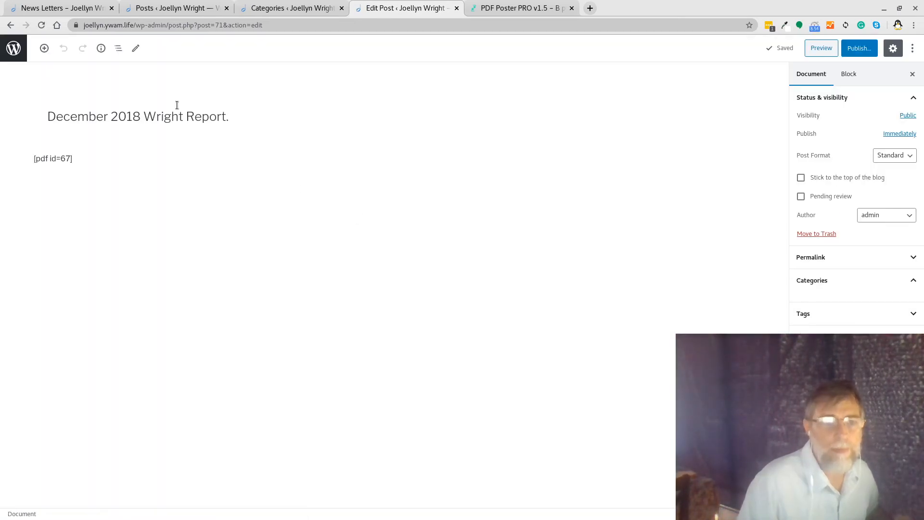
pyautogui.doubleClick(77, 116)
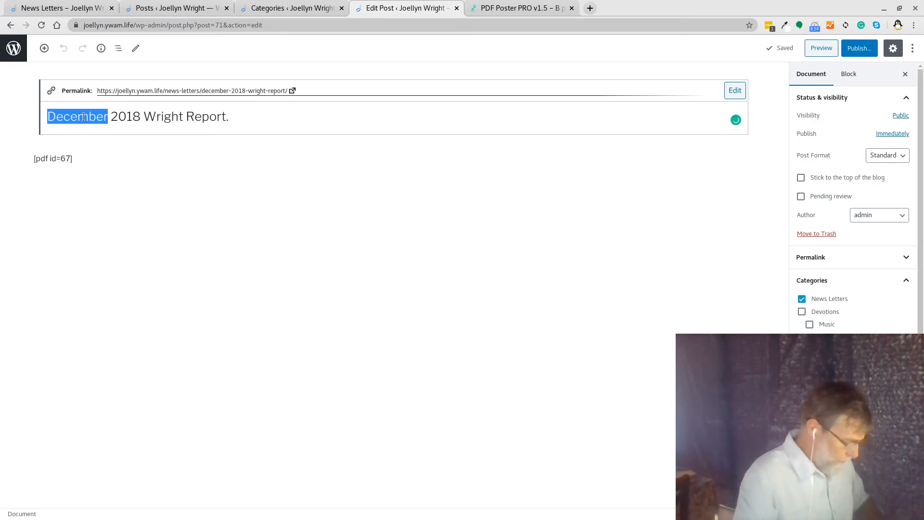
pyautogui.write('March')
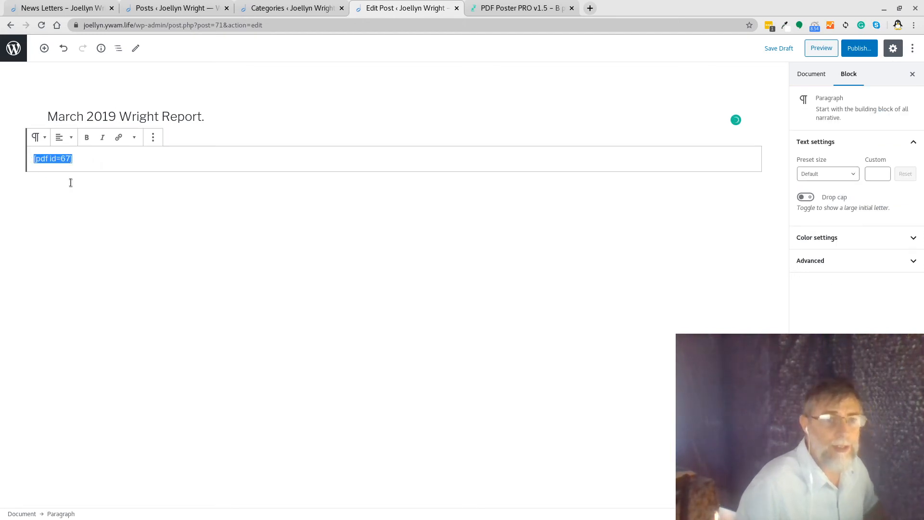
pyautogui.write('[pdf id=70]')
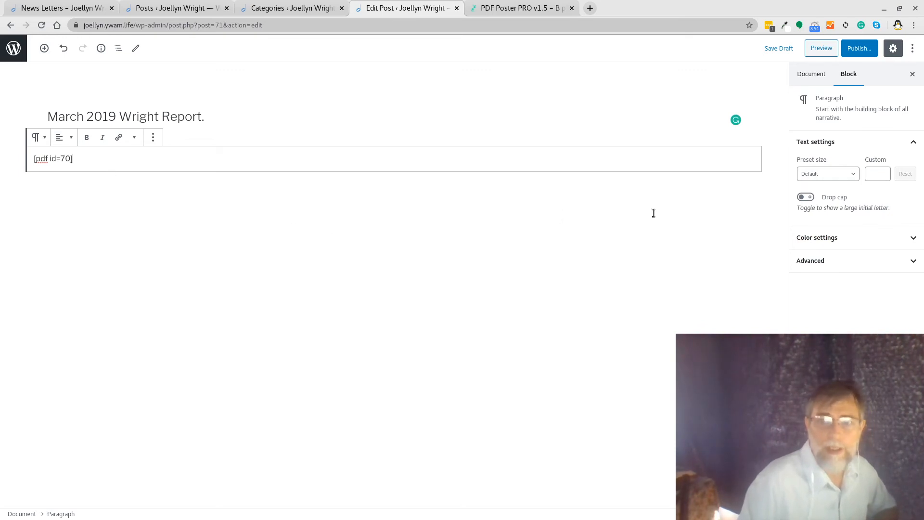
pyautogui.click(811, 73)
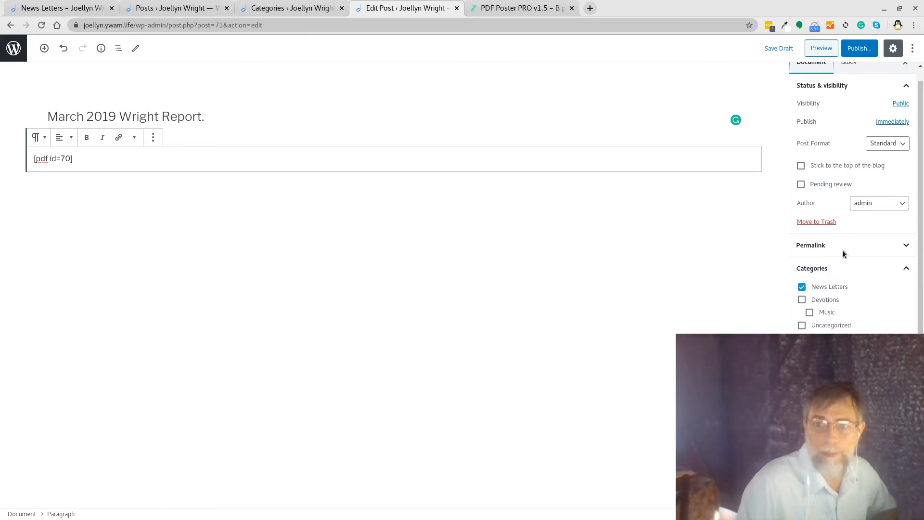
# Step: Bring up the pre-publish panel for the March 2019 post and check the News Letters page
pyautogui.click(859, 48)
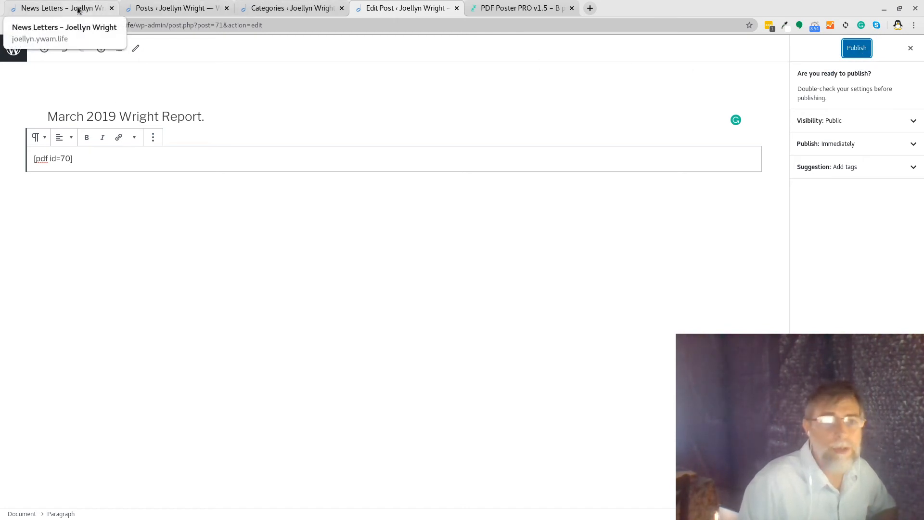
pyautogui.click(62, 10)
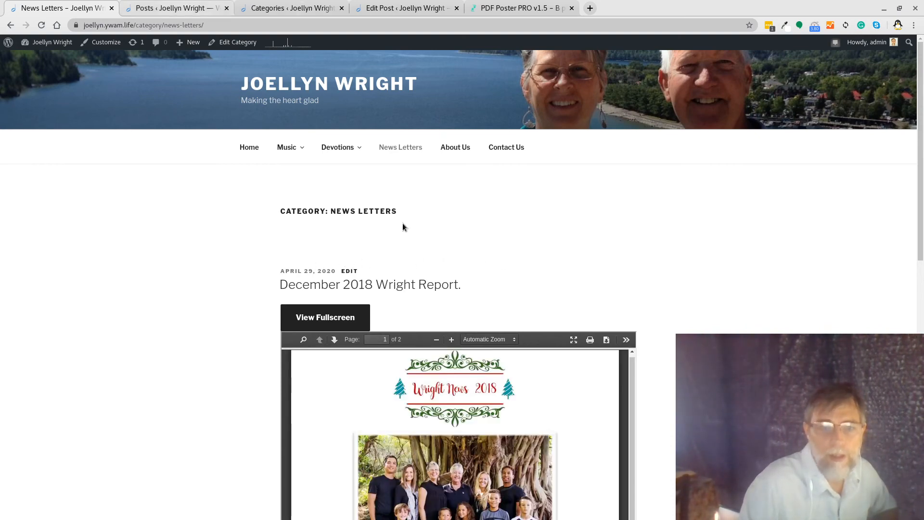
pyautogui.moveTo(281, 7)
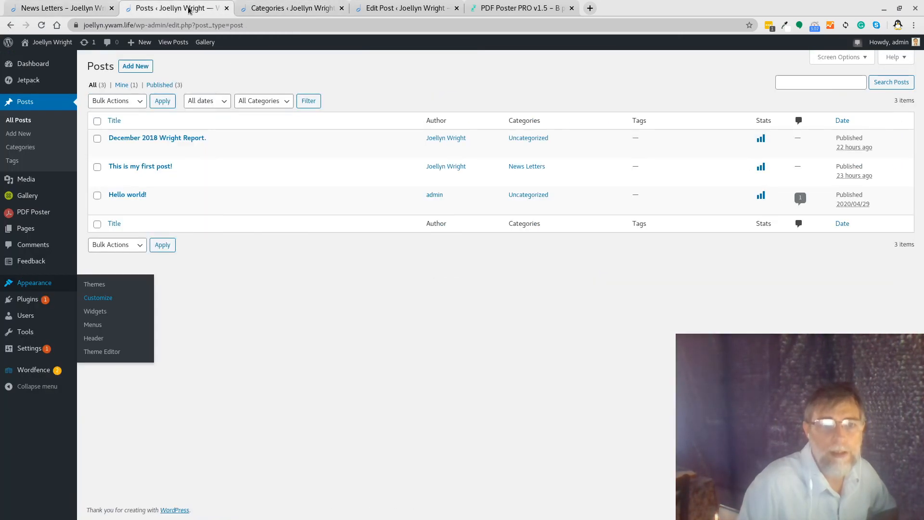
pyautogui.moveTo(175, 197)
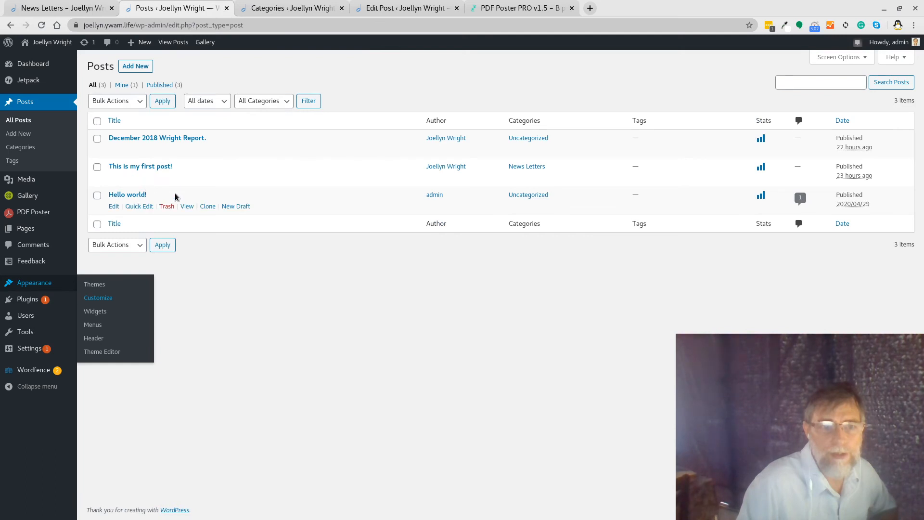
# Step: Publish the 'March 2019 Wright Report.' post from the editor so it goes live under news-letters
pyautogui.click(404, 7)
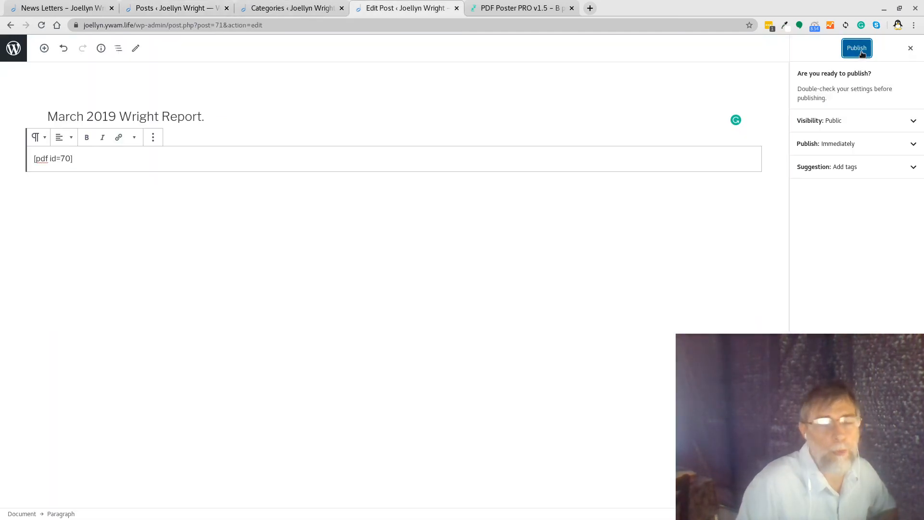
pyautogui.click(857, 48)
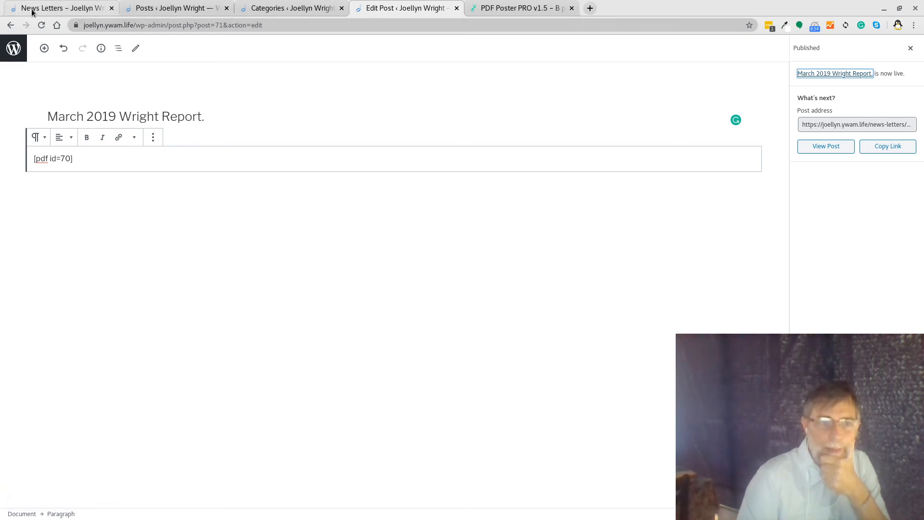
# Step: View the site's News Letters page showing the March 2019 post with its embedded two-page PDF
pyautogui.click(58, 7)
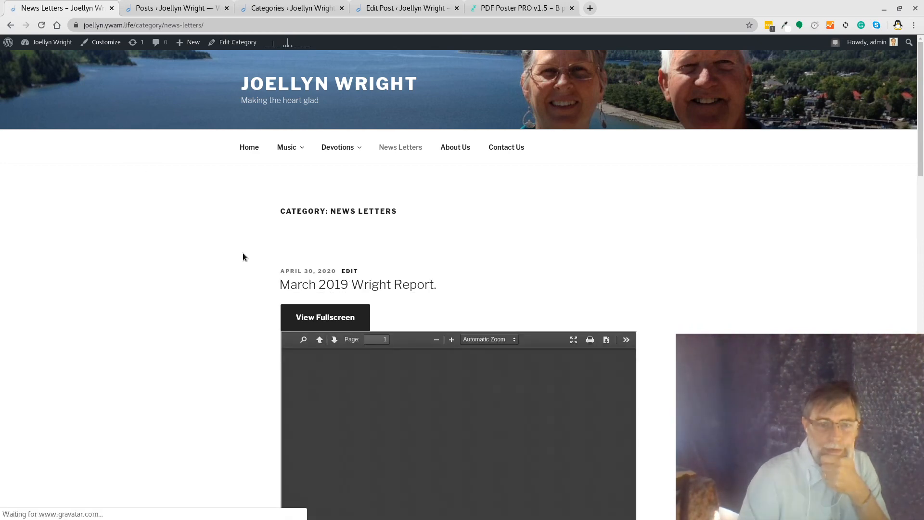
pyautogui.moveTo(777, 309)
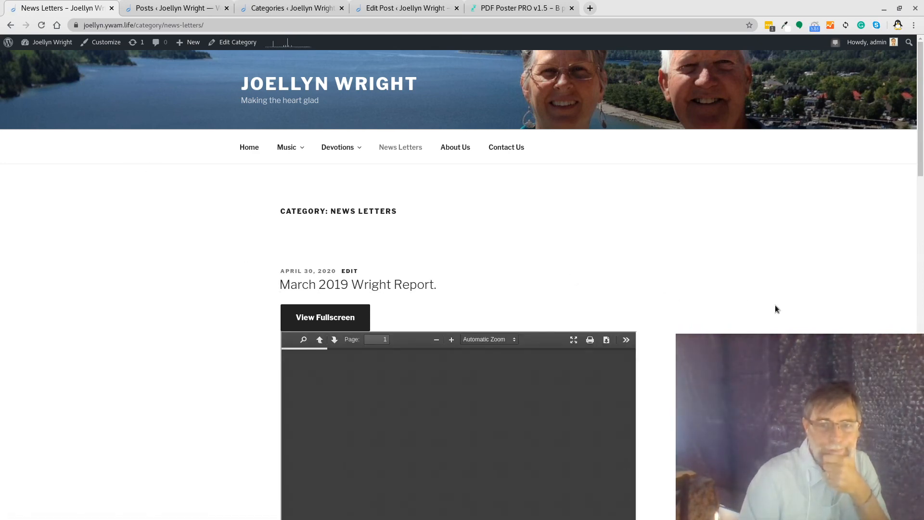
pyautogui.scroll(-3)
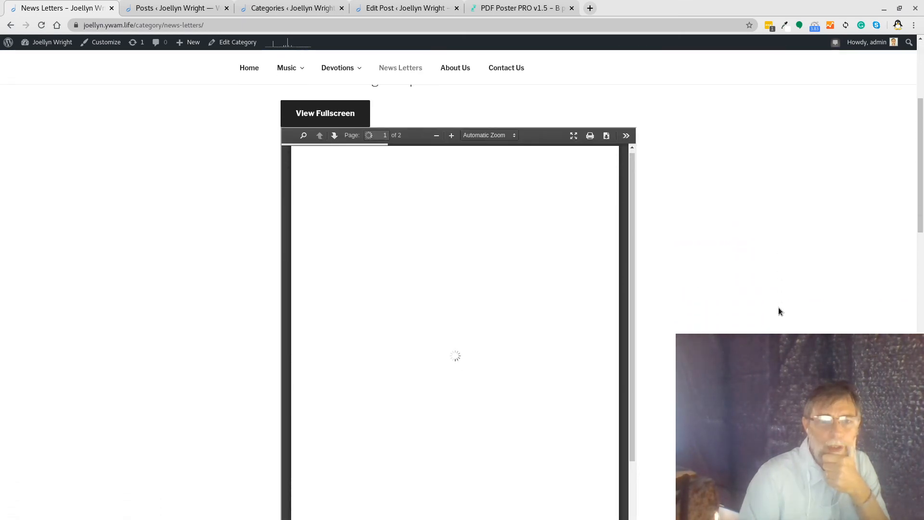
pyautogui.scroll(-3)
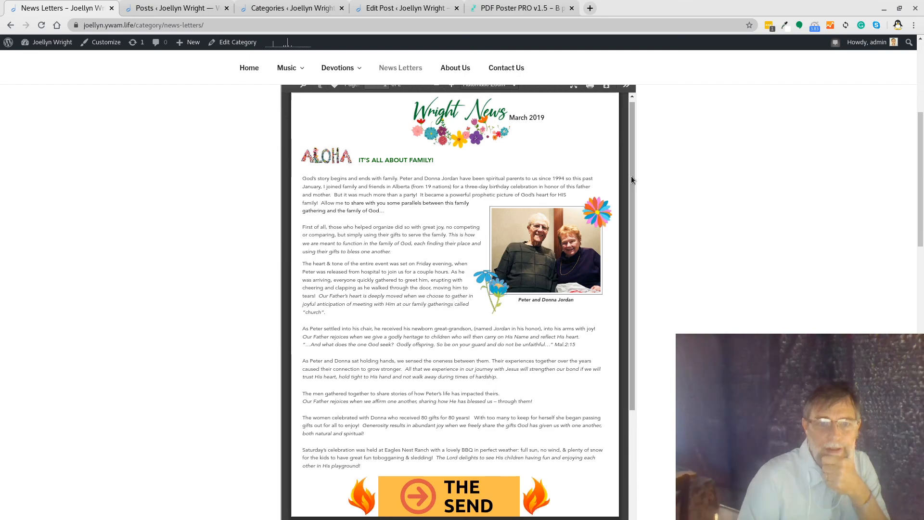
pyautogui.scroll(-3)
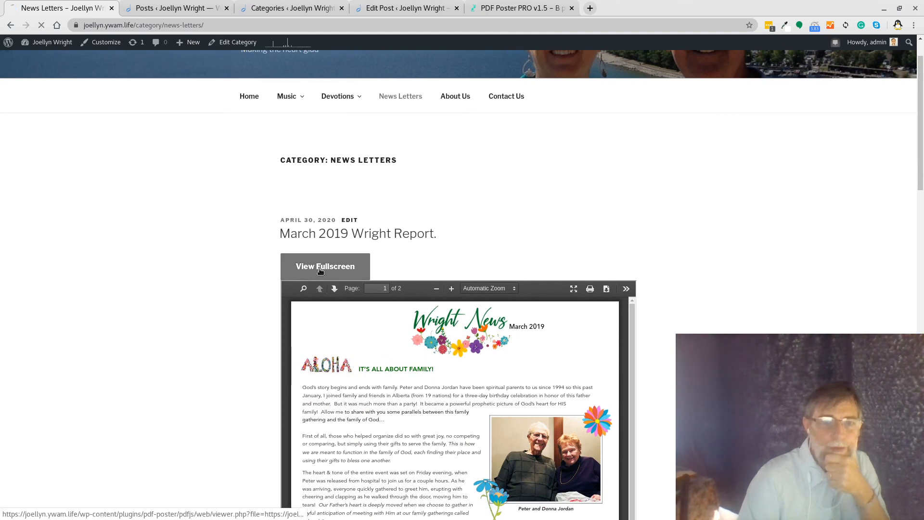
# Step: View the March 2019 Wright News newsletter full-screen in the PDF viewer, showing both pages
pyautogui.click(326, 266)
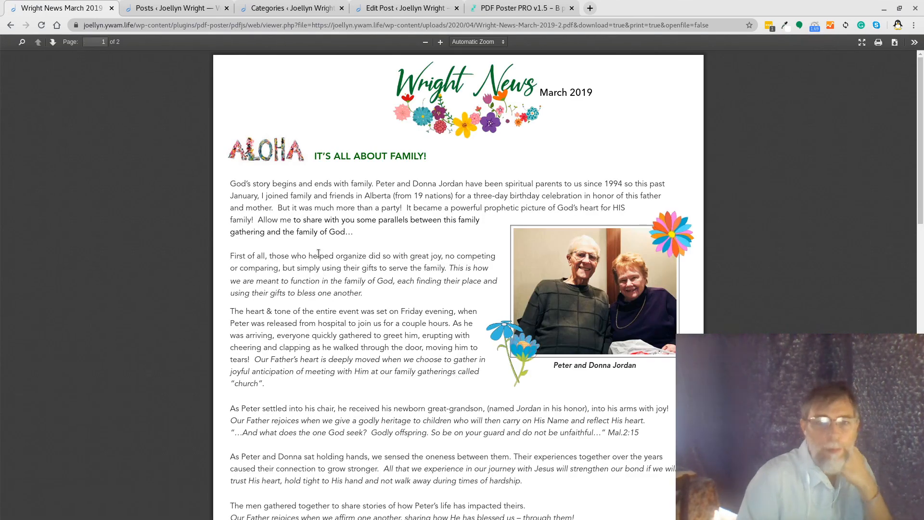
pyautogui.scroll(-3)
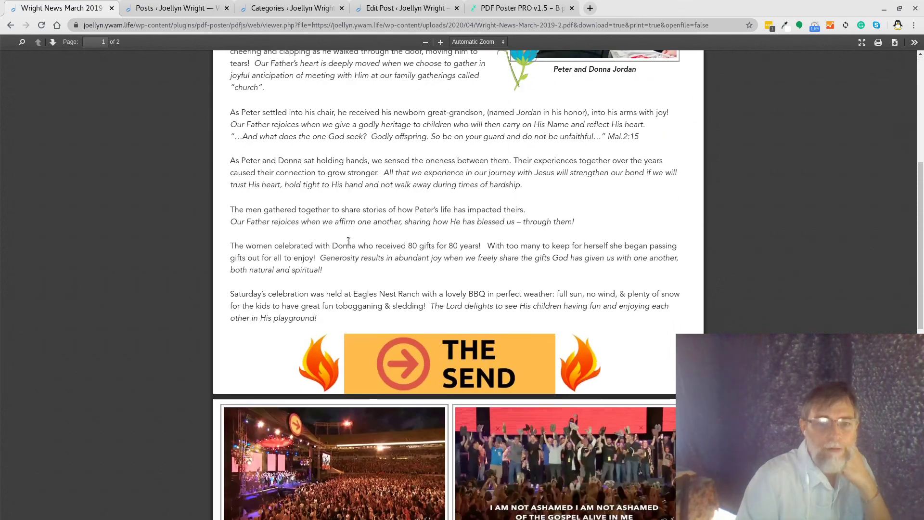